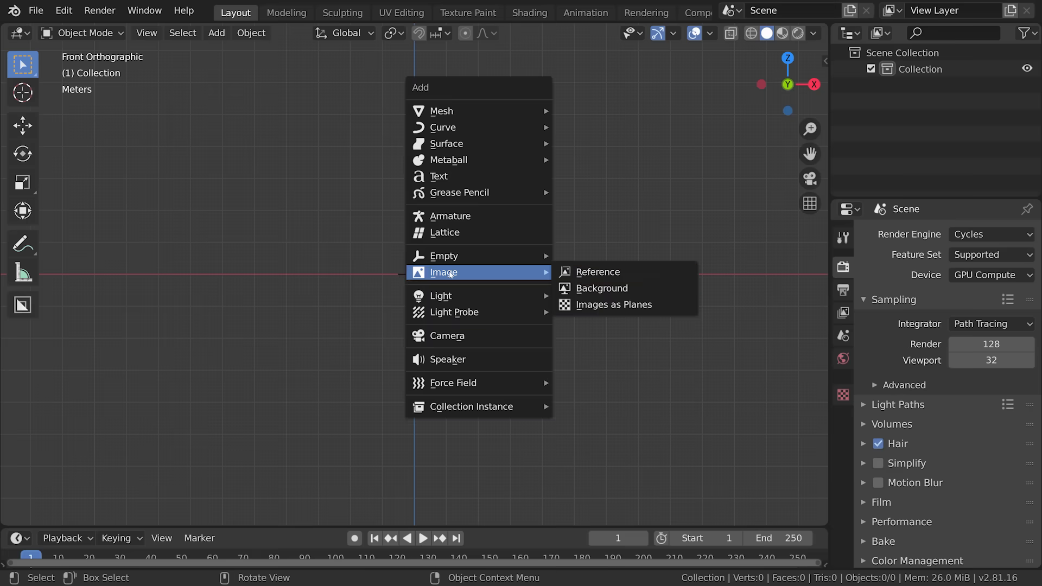
# Step: Load the teddy bear photo as a reference image and add a UV sphere
pyautogui.click(598, 272)
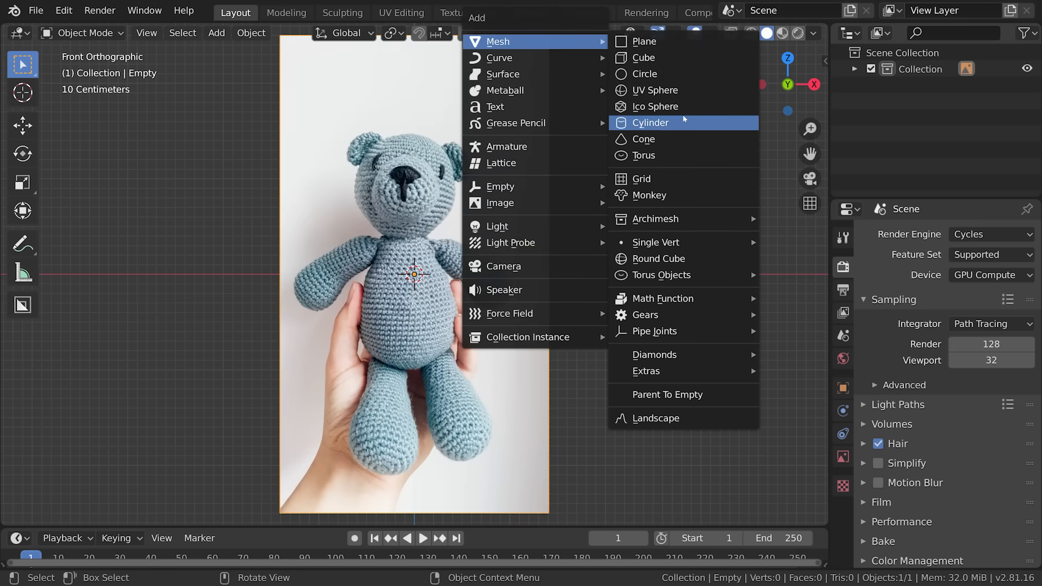
pyautogui.click(657, 90)
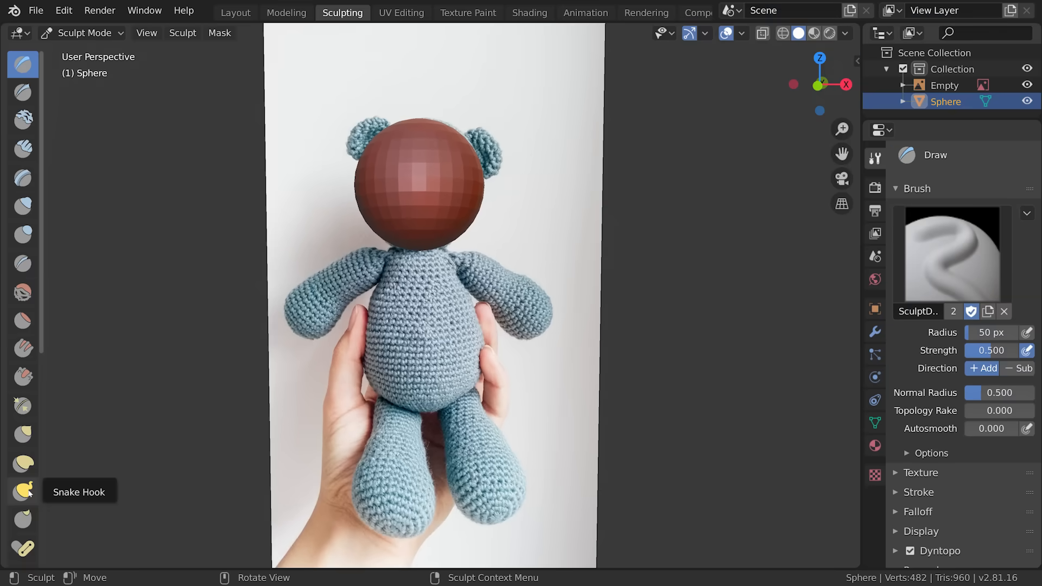
# Step: Pull out the bear's ears, arms, body and legs with Snake Hook and Dyntopo
pyautogui.click(21, 492)
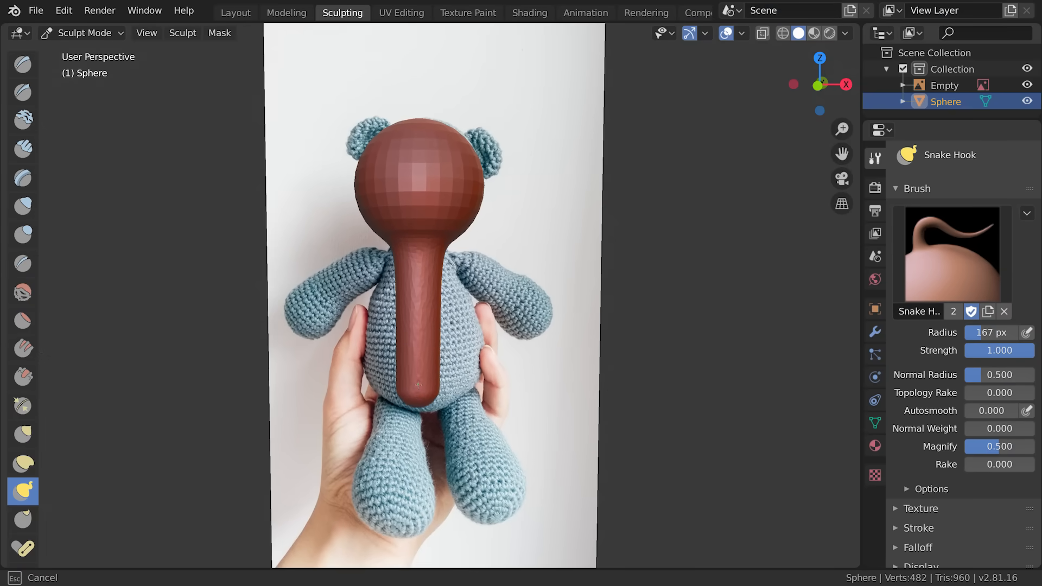
pyautogui.click(23, 207)
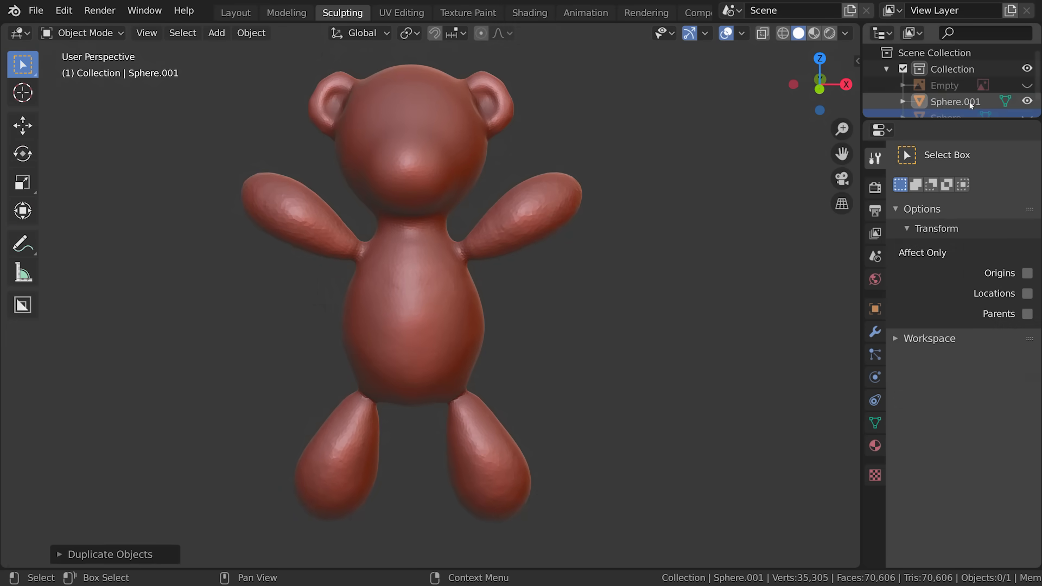
# Step: Enter Edit Mode on Sphere.001 and orbit close to inspect its triangulated head and body
pyautogui.press('Tab')
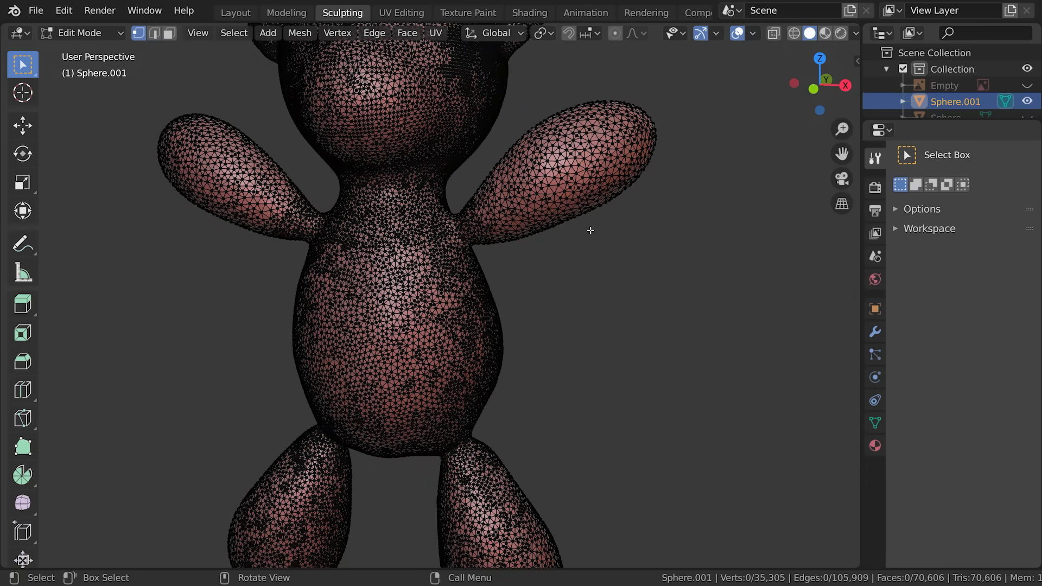
pyautogui.moveTo(590, 230); pyautogui.dragTo(545, 337)
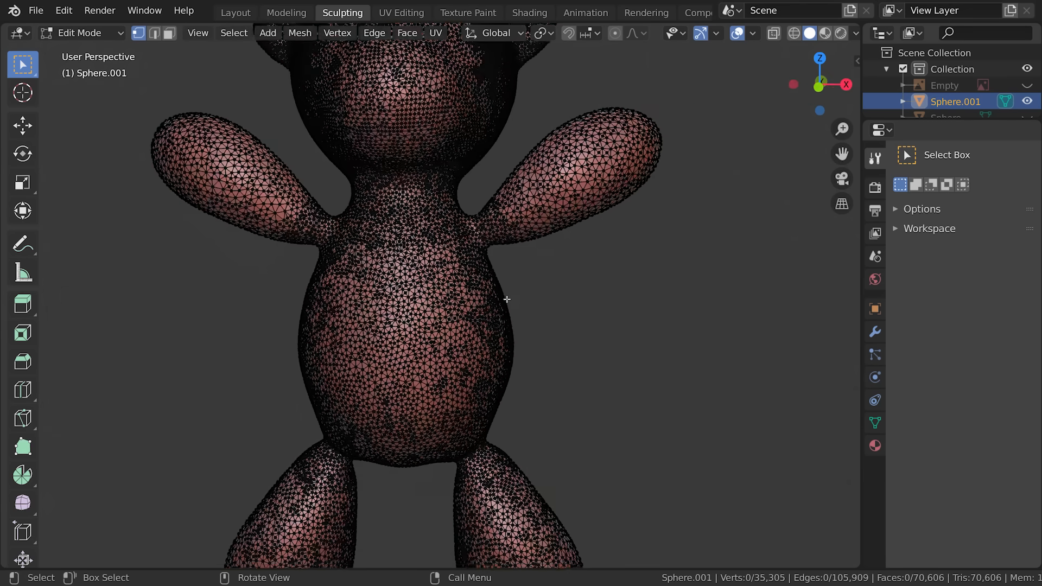
pyautogui.moveTo(505, 299); pyautogui.dragTo(485, 392)
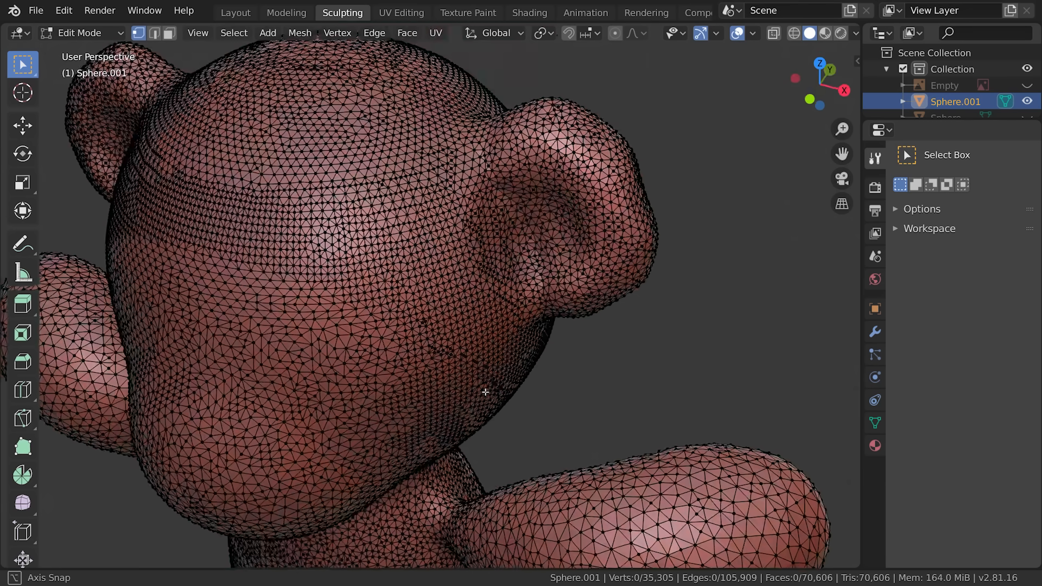